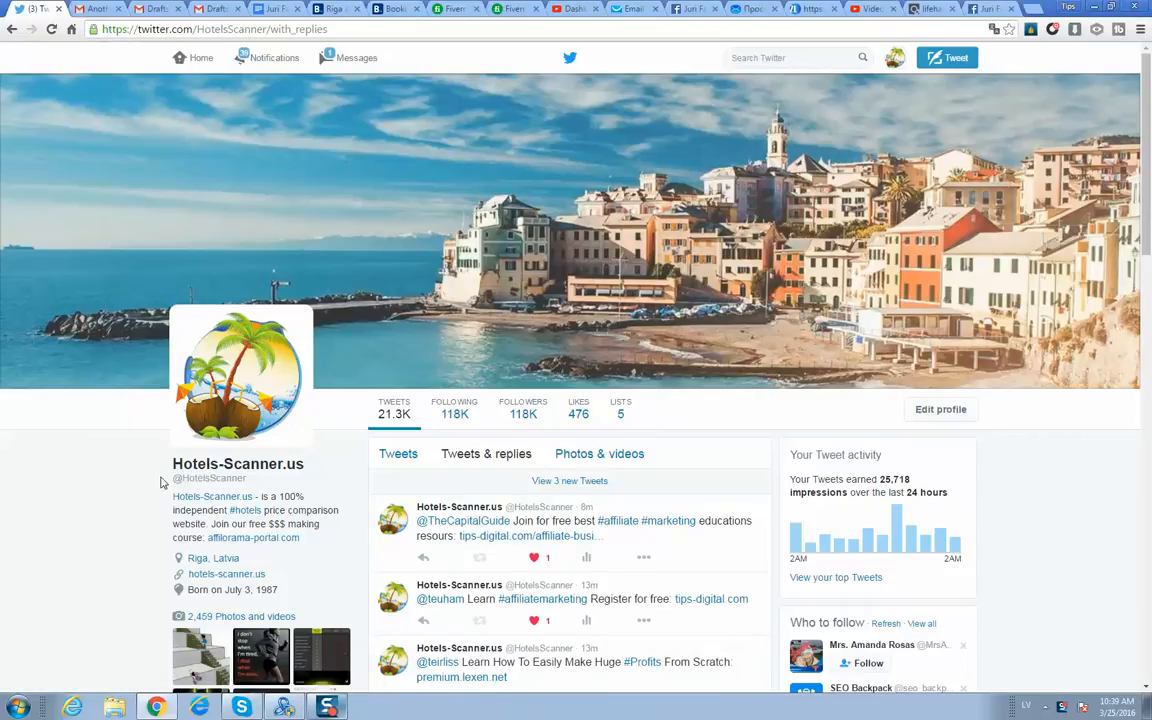
# Scroll down the Hotels-Scanner.us profile timeline to review the recent auto-posted tweets
pyautogui.scroll(-3)
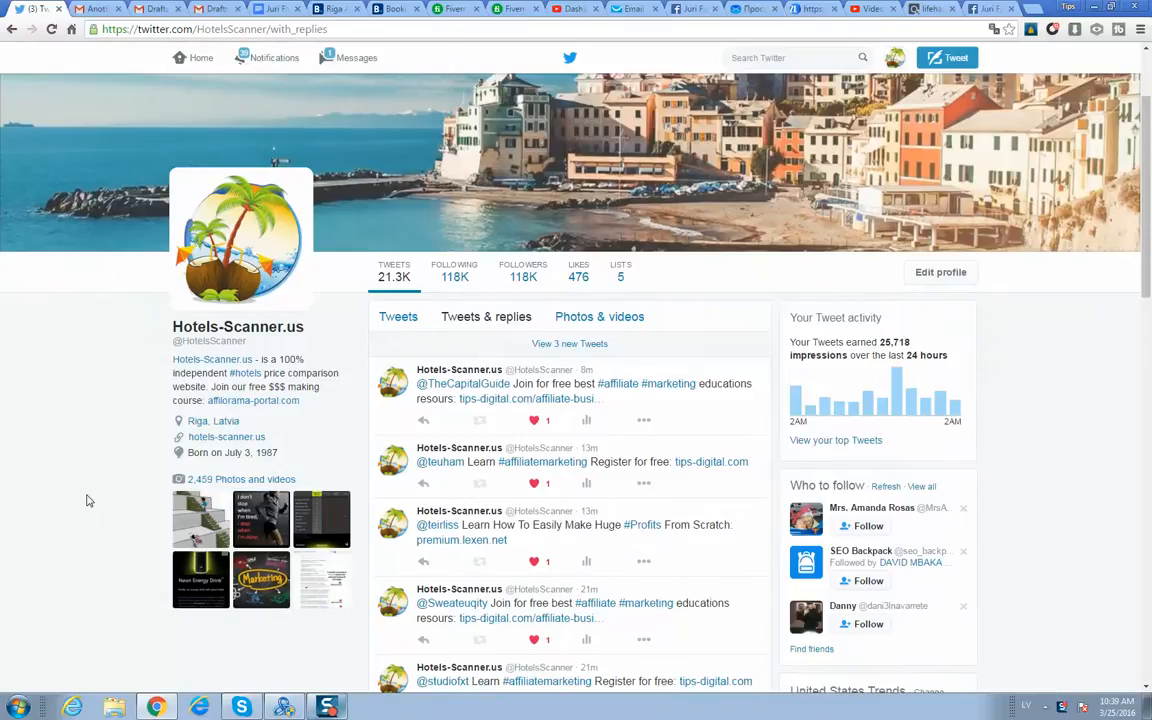
pyautogui.scroll(-3)
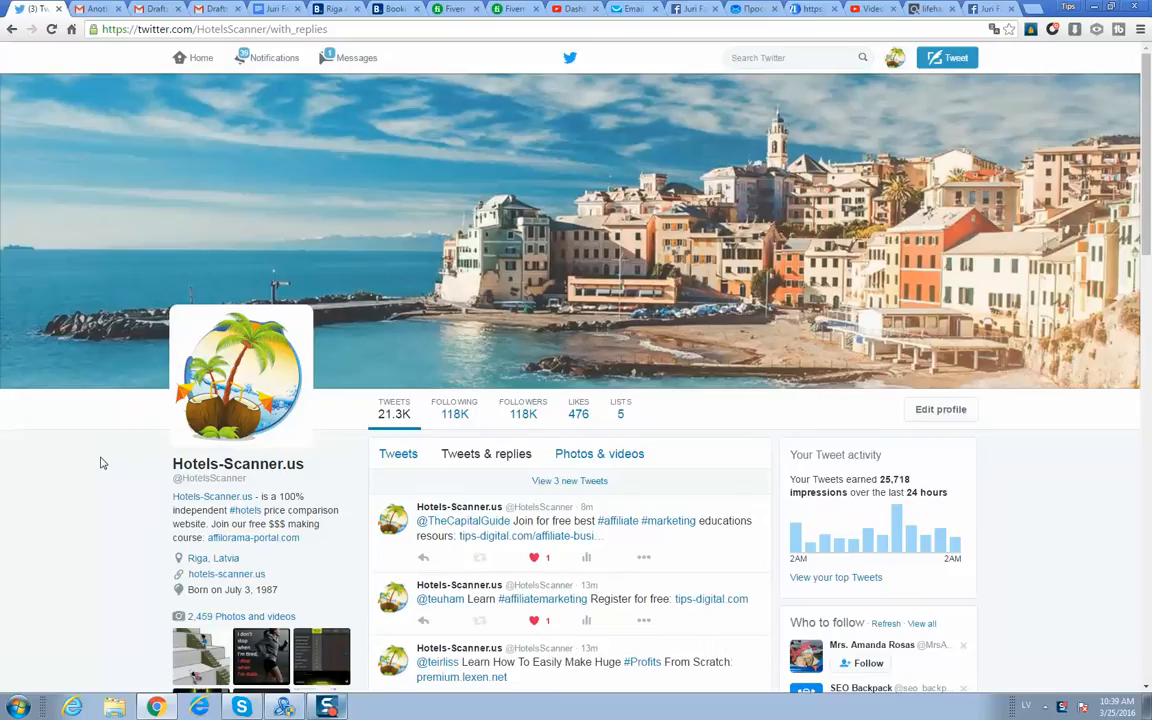
pyautogui.moveTo(128, 496)
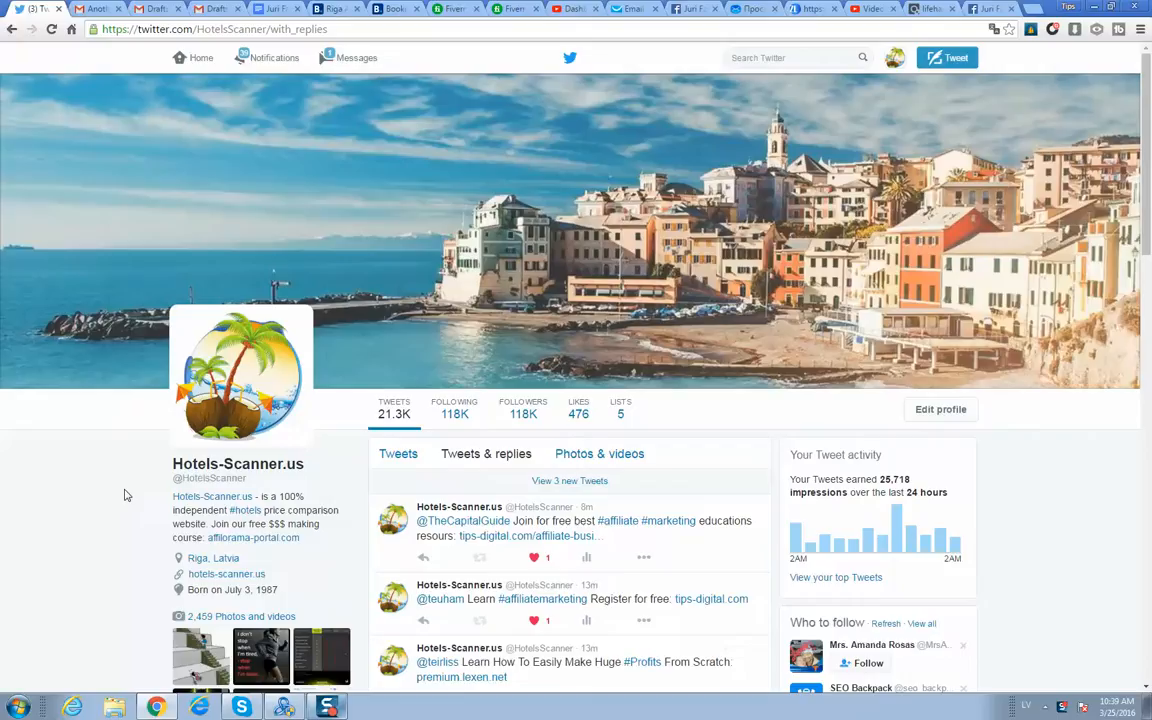
pyautogui.moveTo(876, 148)
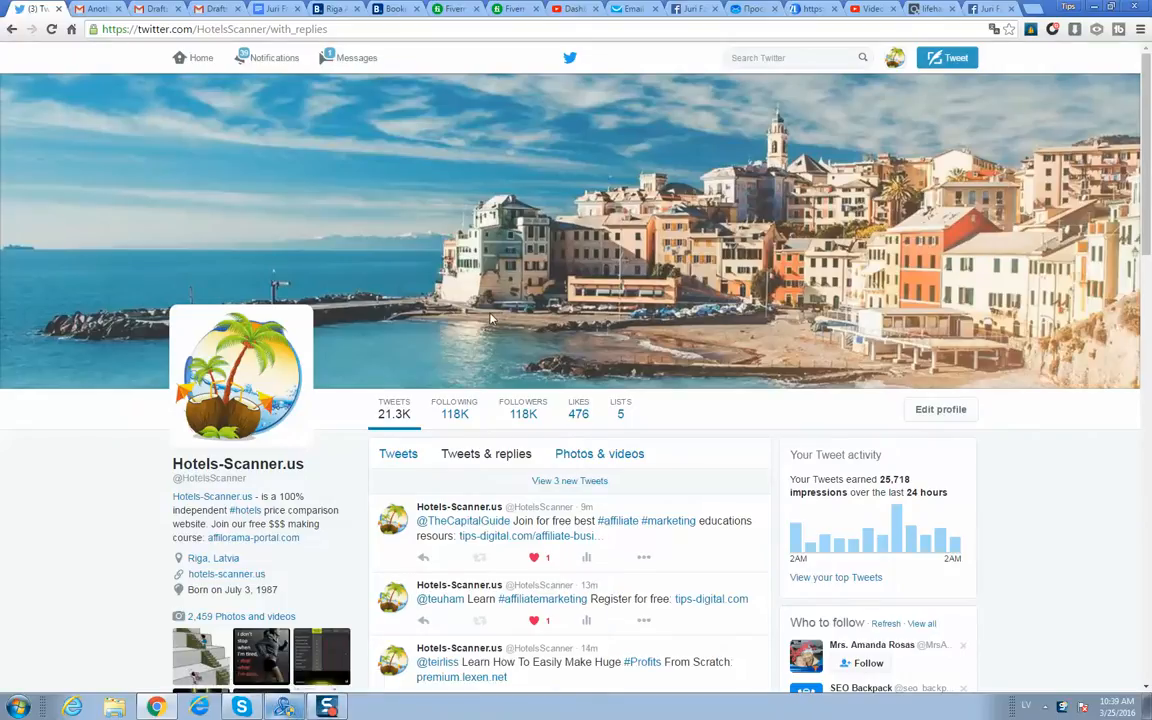
pyautogui.scroll(-3)
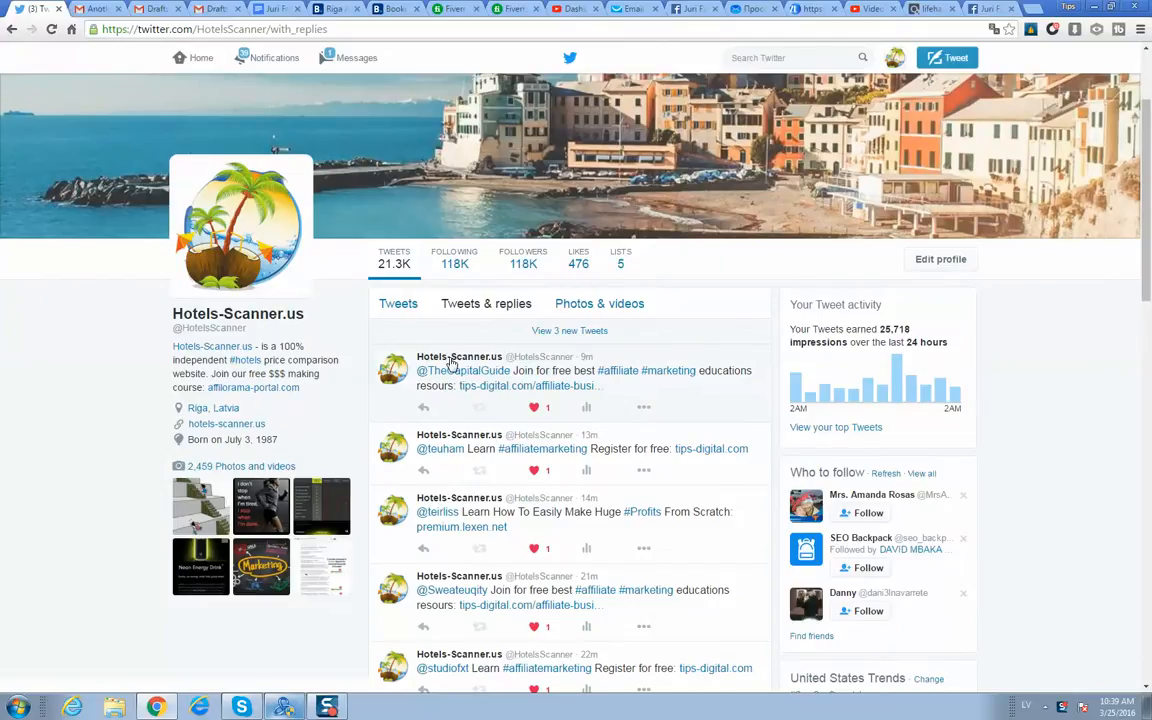
pyautogui.scroll(-3)
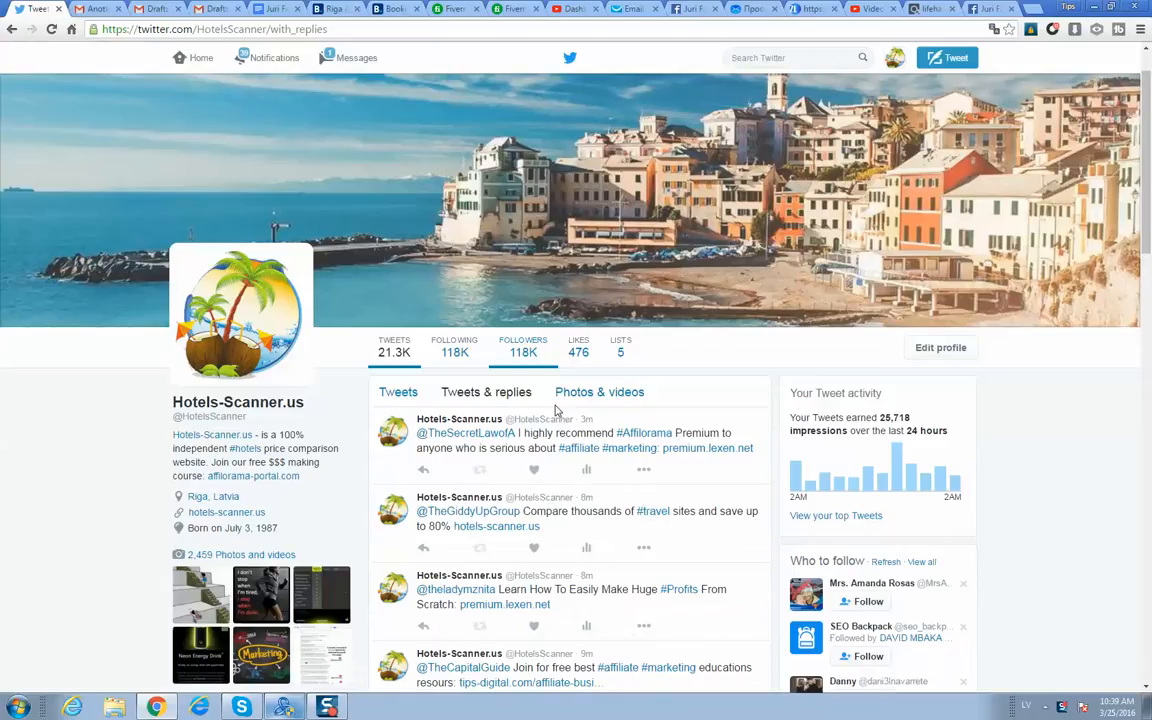
pyautogui.scroll(-3)
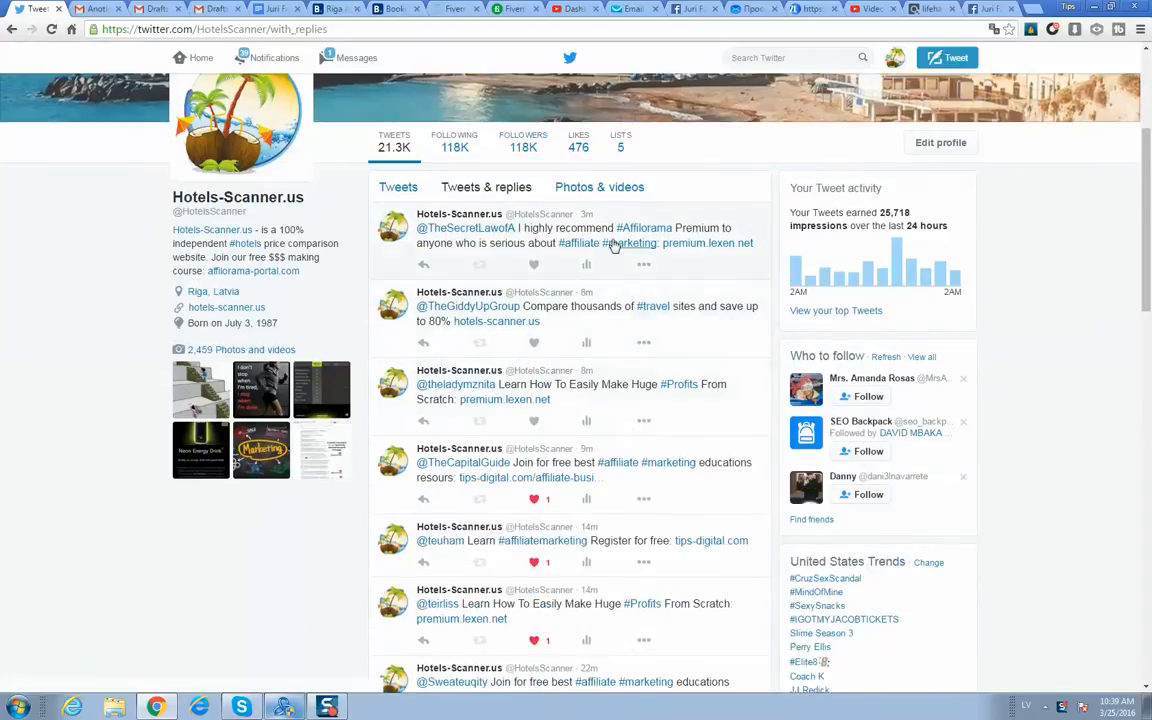
pyautogui.moveTo(562, 332)
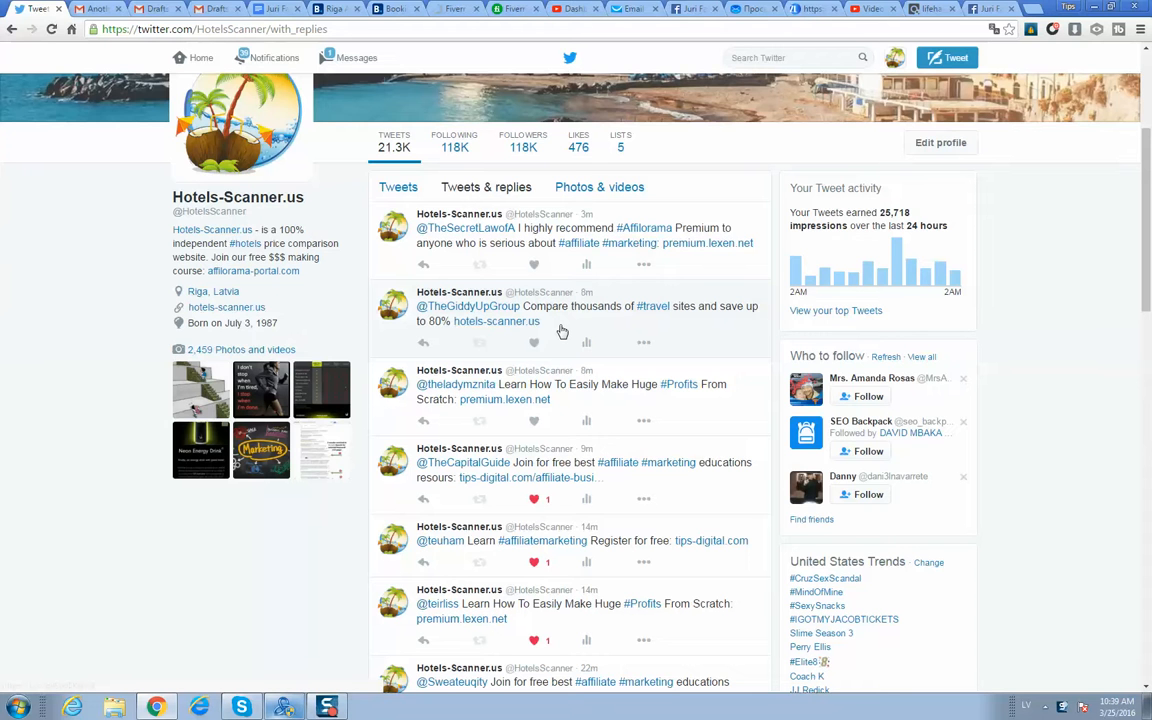
pyautogui.scroll(-3)
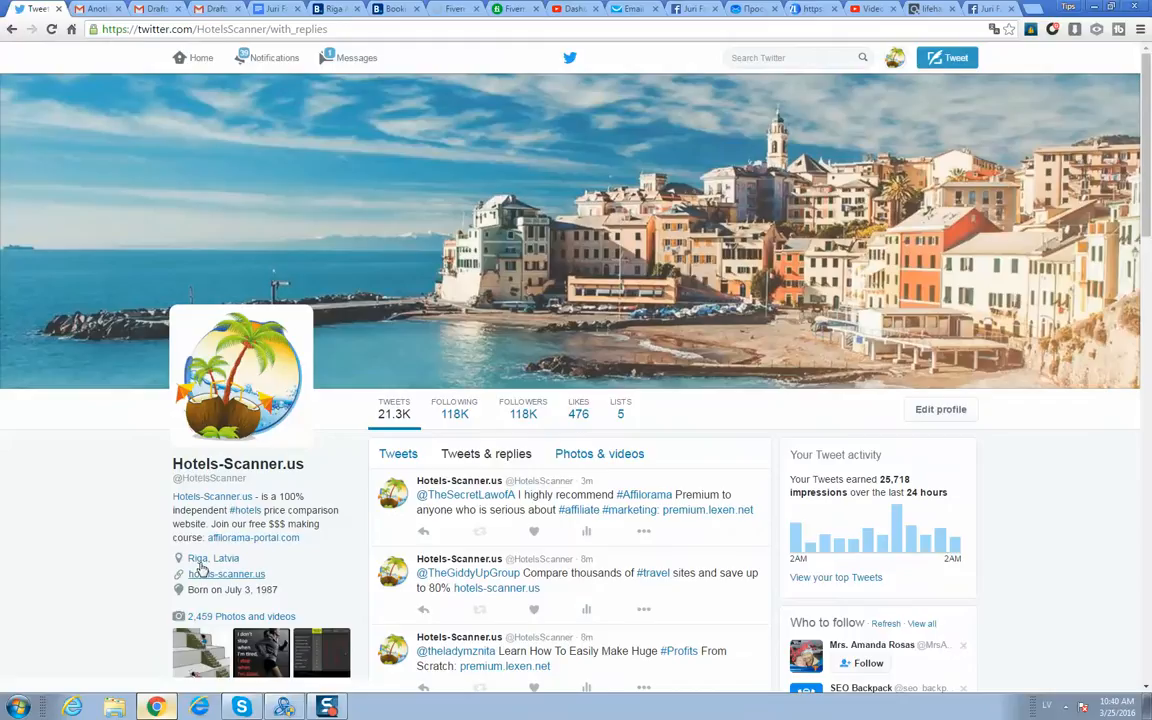
pyautogui.moveTo(70, 486)
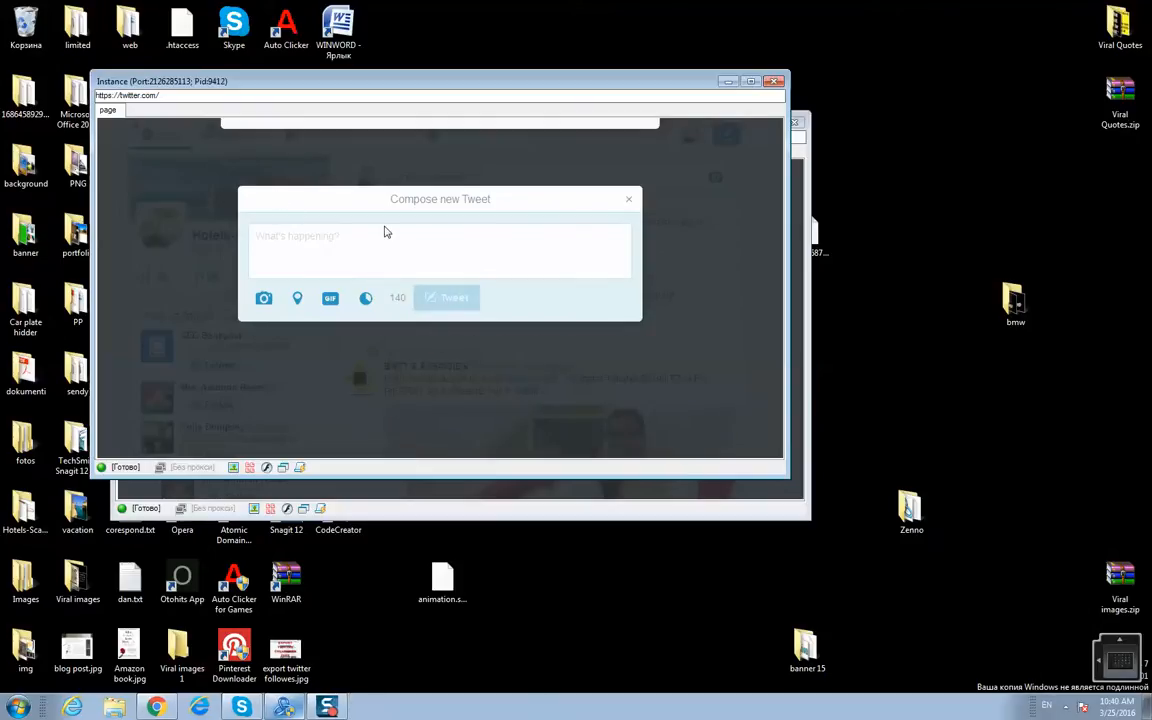
# Watch the bot instance compose the affiliate tweet, then dismiss its browser preview
pyautogui.click(446, 296)
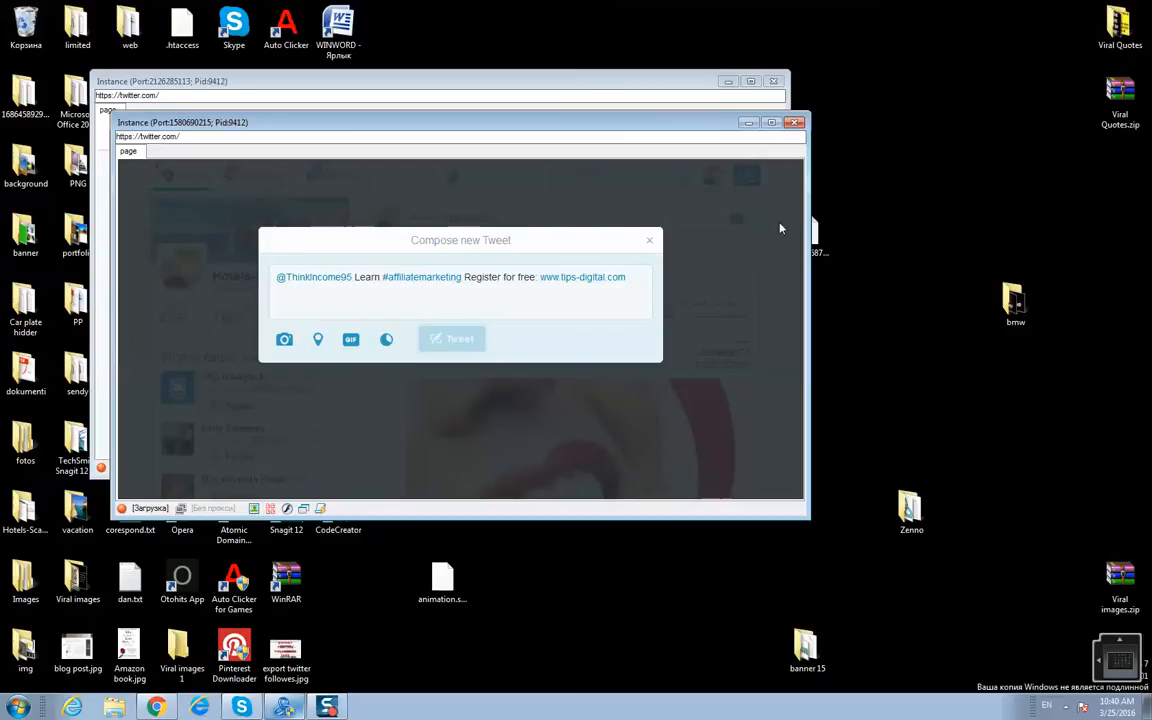
pyautogui.moveTo(742, 192)
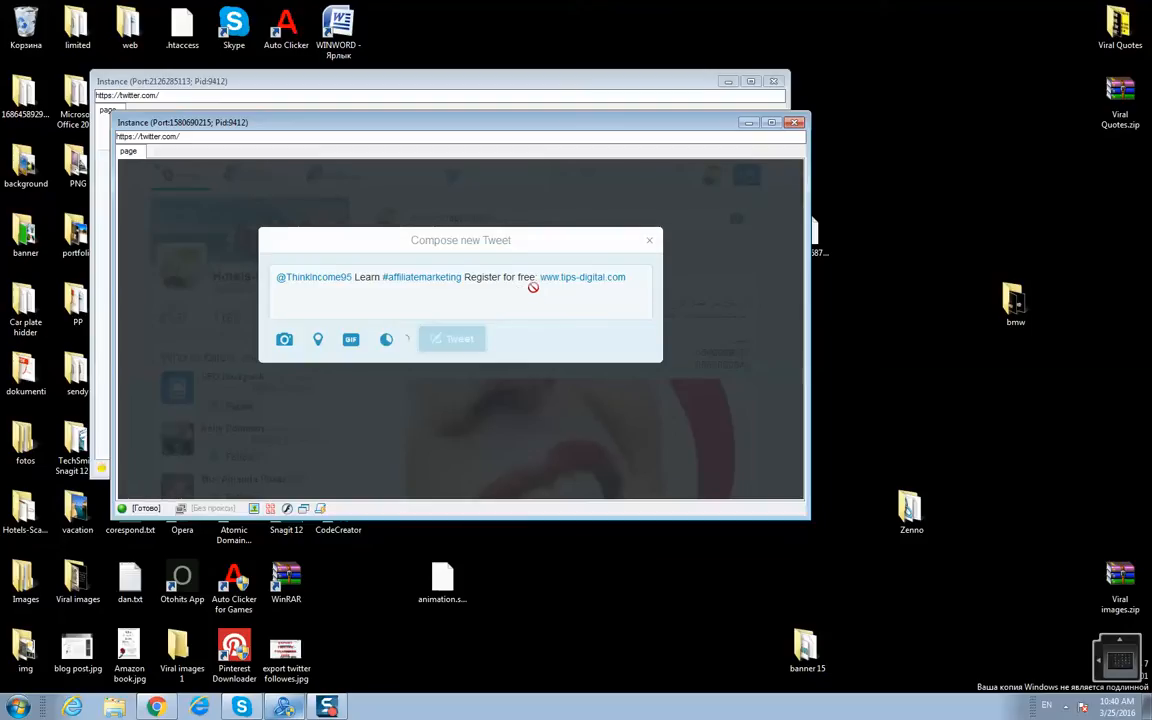
pyautogui.moveTo(358, 286)
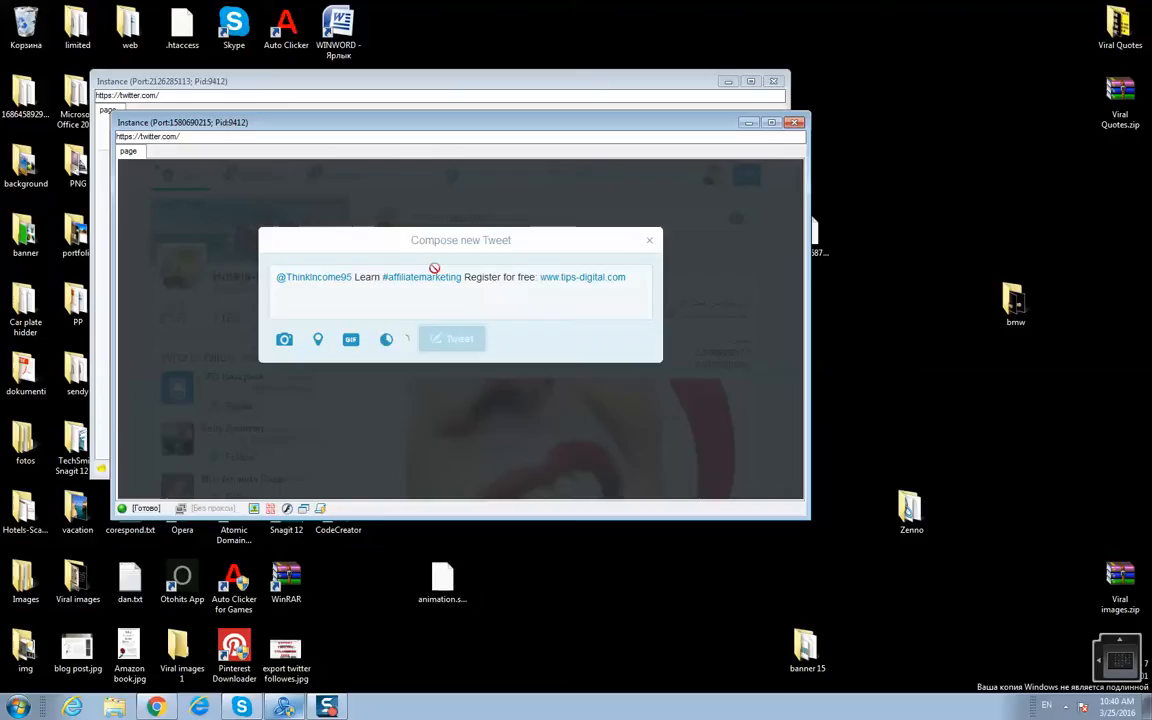
pyautogui.click(796, 122)
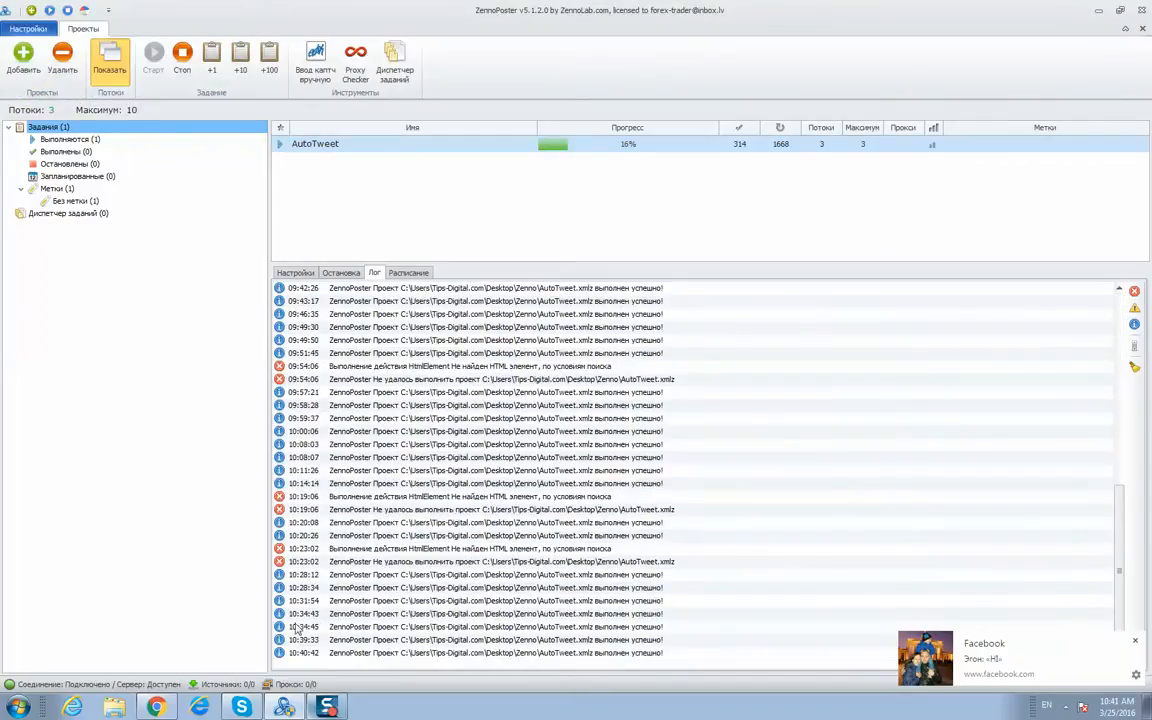
# Check the AutoTweet log entries and minimise ZennoPoster to reveal the desktop
pyautogui.click(496, 612)
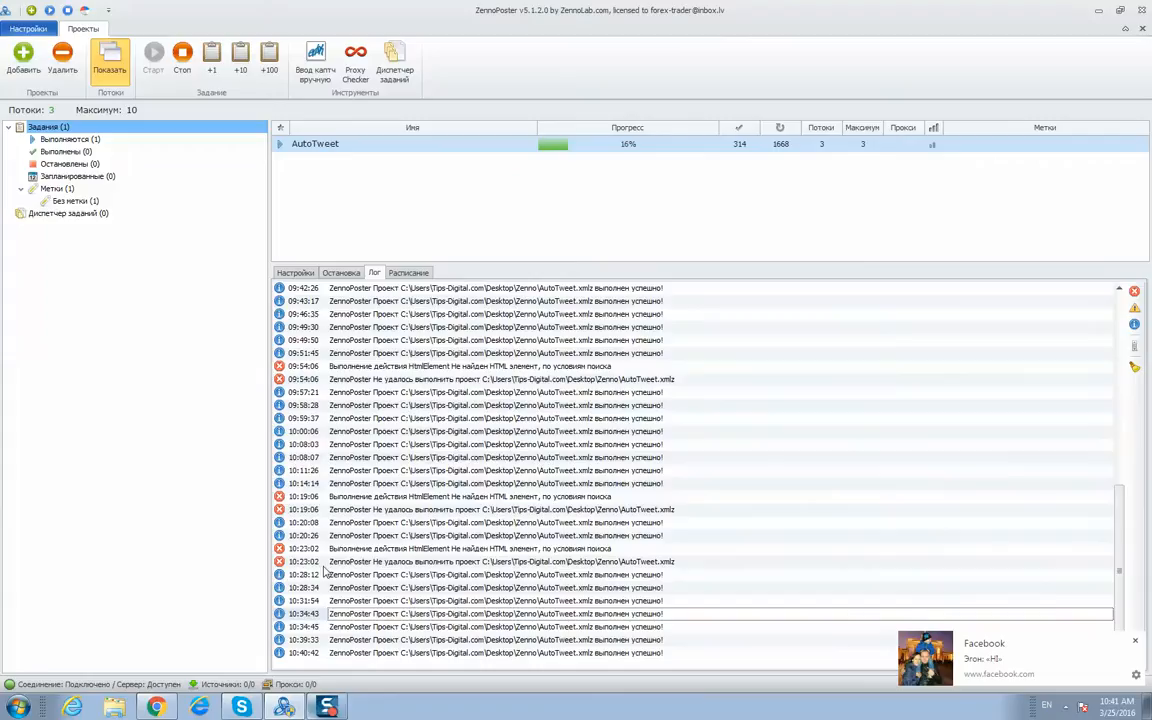
pyautogui.click(480, 548)
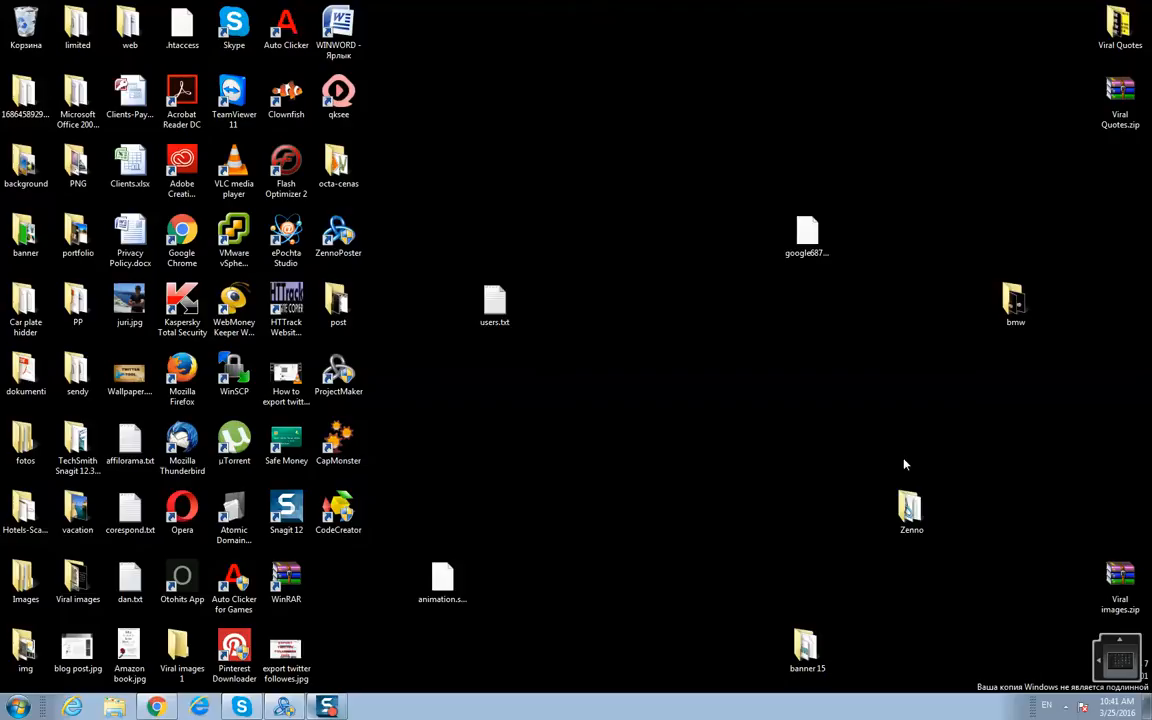
# From the desktop Zenno folder, get txt.txt with the tweet messages into Notepad
pyautogui.doubleClick(912, 510)
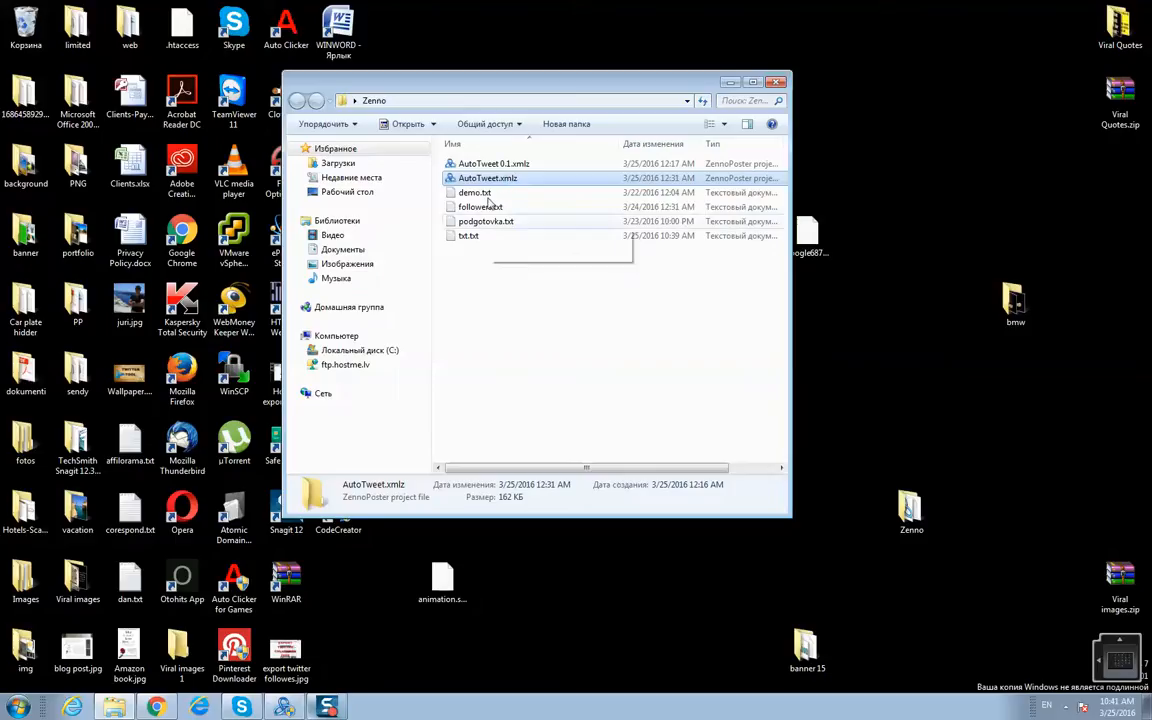
pyautogui.click(476, 192)
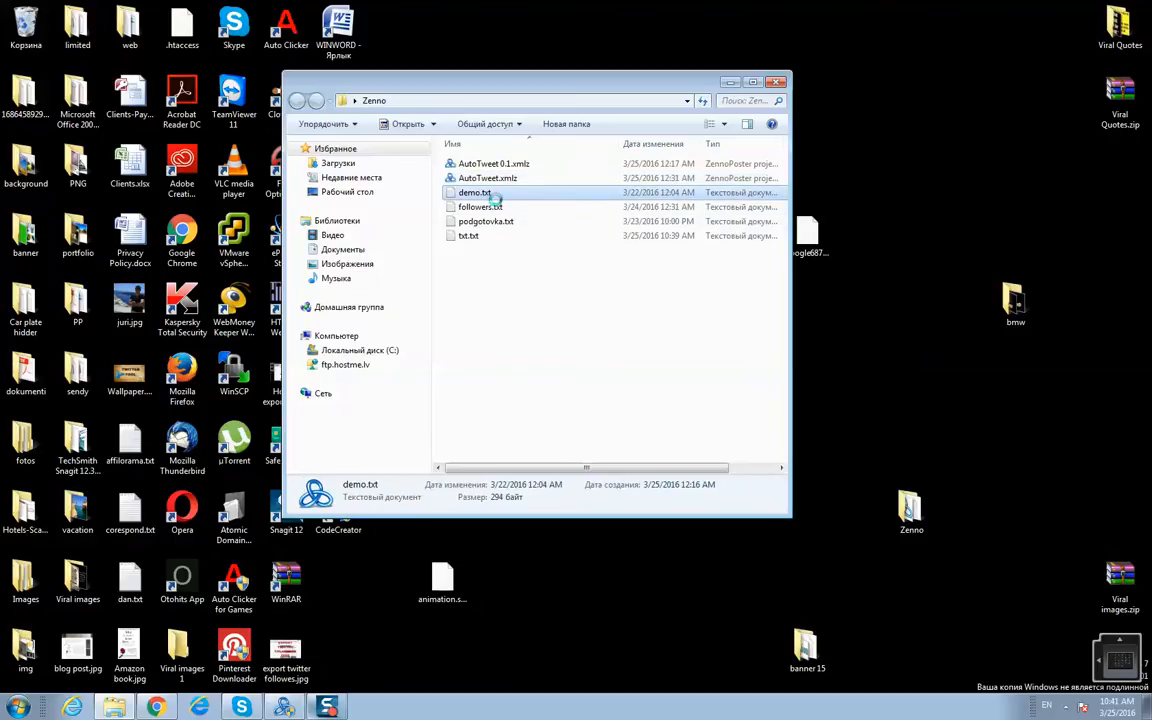
pyautogui.moveTo(476, 192)
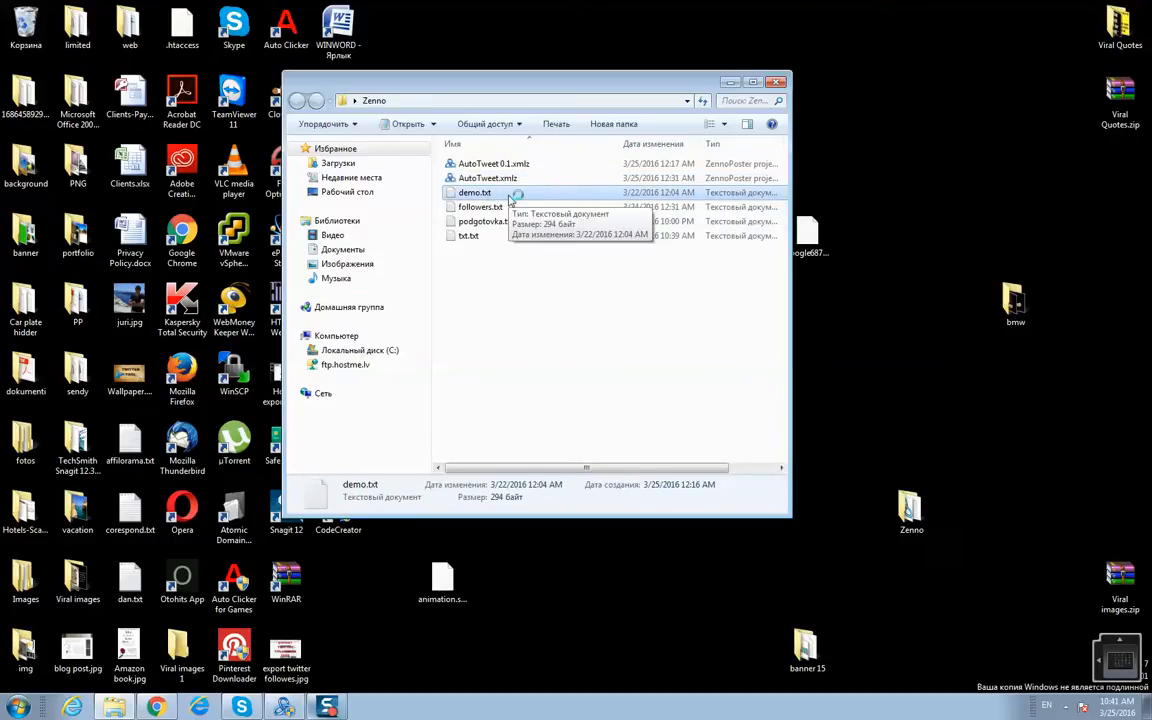
pyautogui.doubleClick(474, 192)
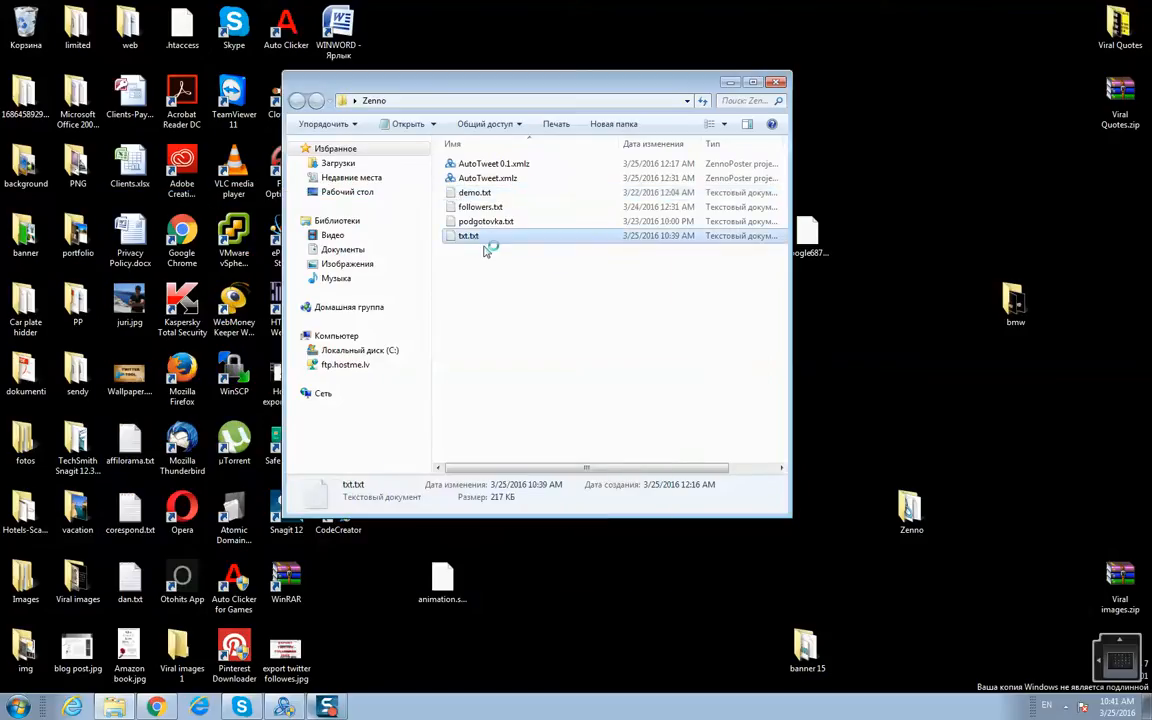
pyautogui.doubleClick(468, 236)
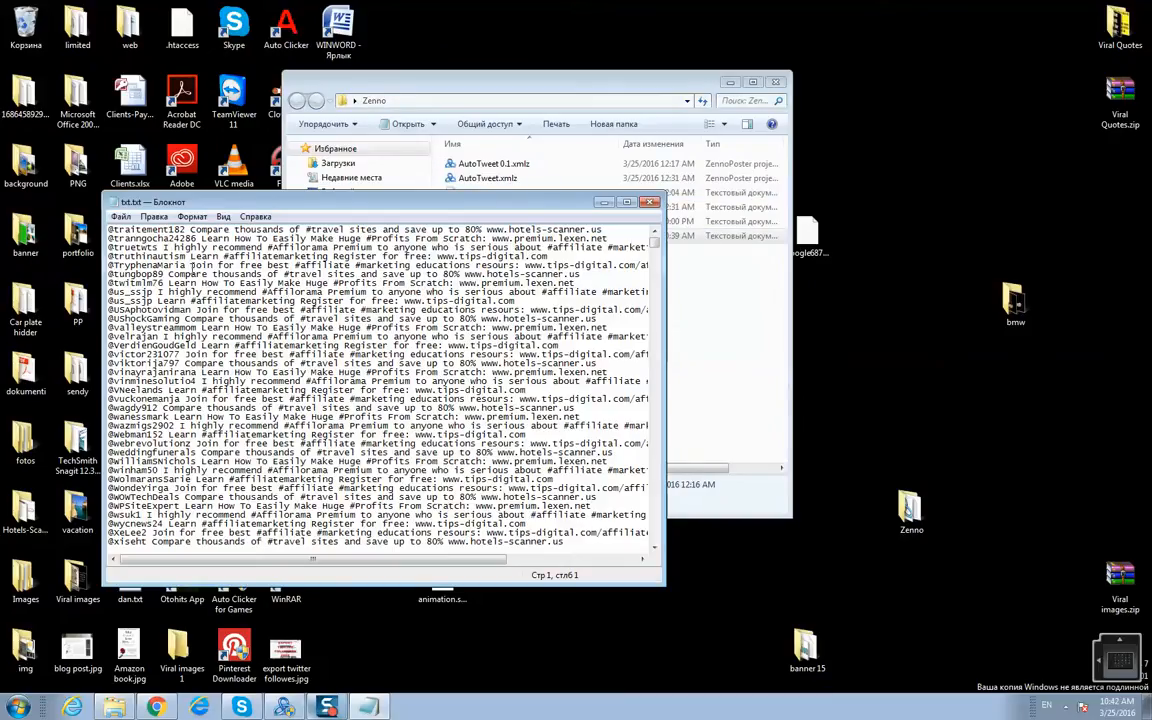
# Review the follower handle and message lines in txt.txt, then close Notepad
pyautogui.doubleClick(148, 228)
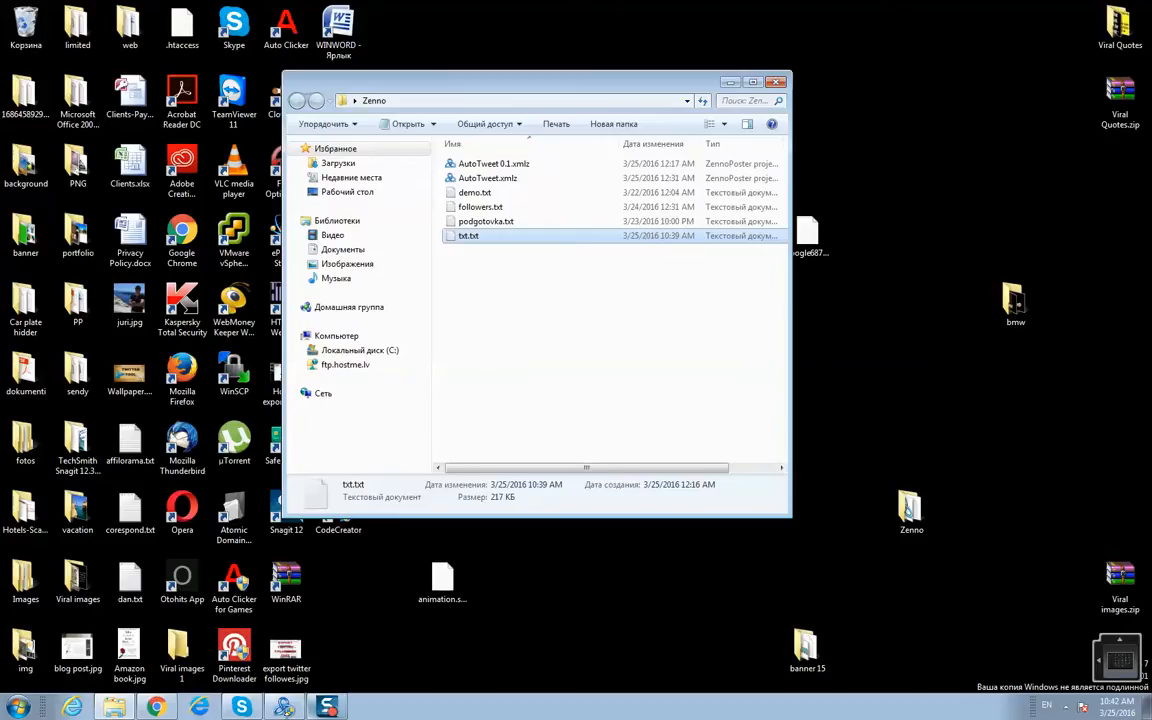
# Restore ZennoPoster from the taskbar to see the AutoTweet task at 16% and its log
pyautogui.click(776, 80)
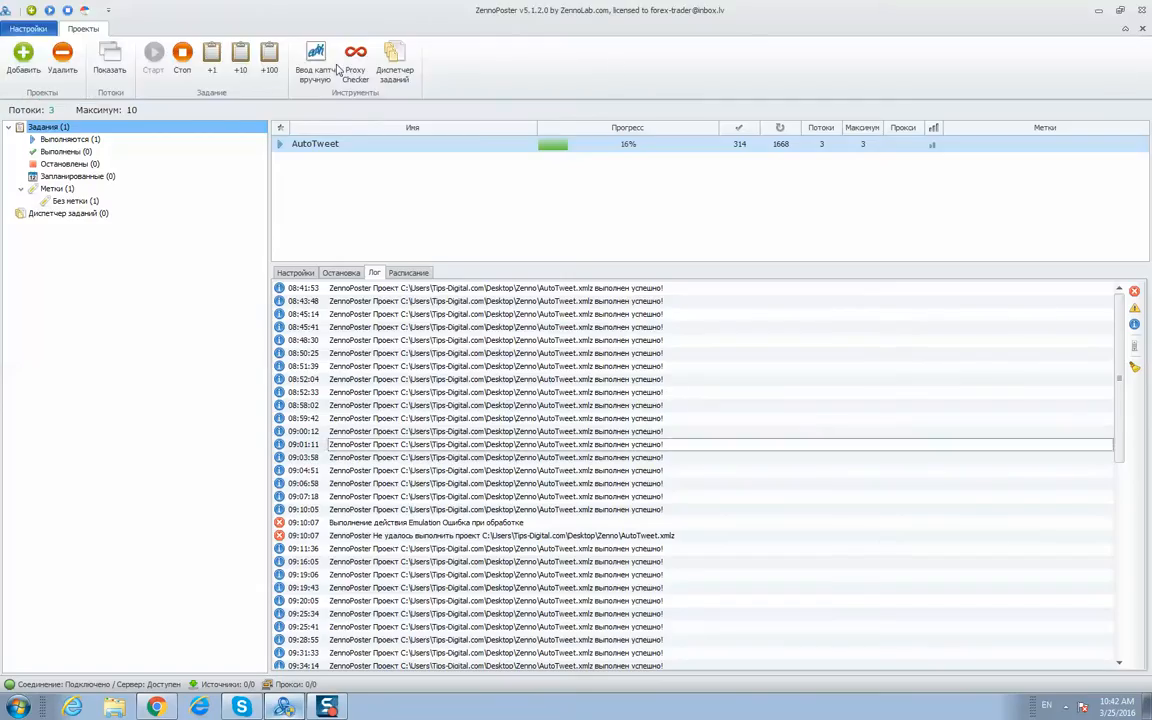
pyautogui.scroll(-3)
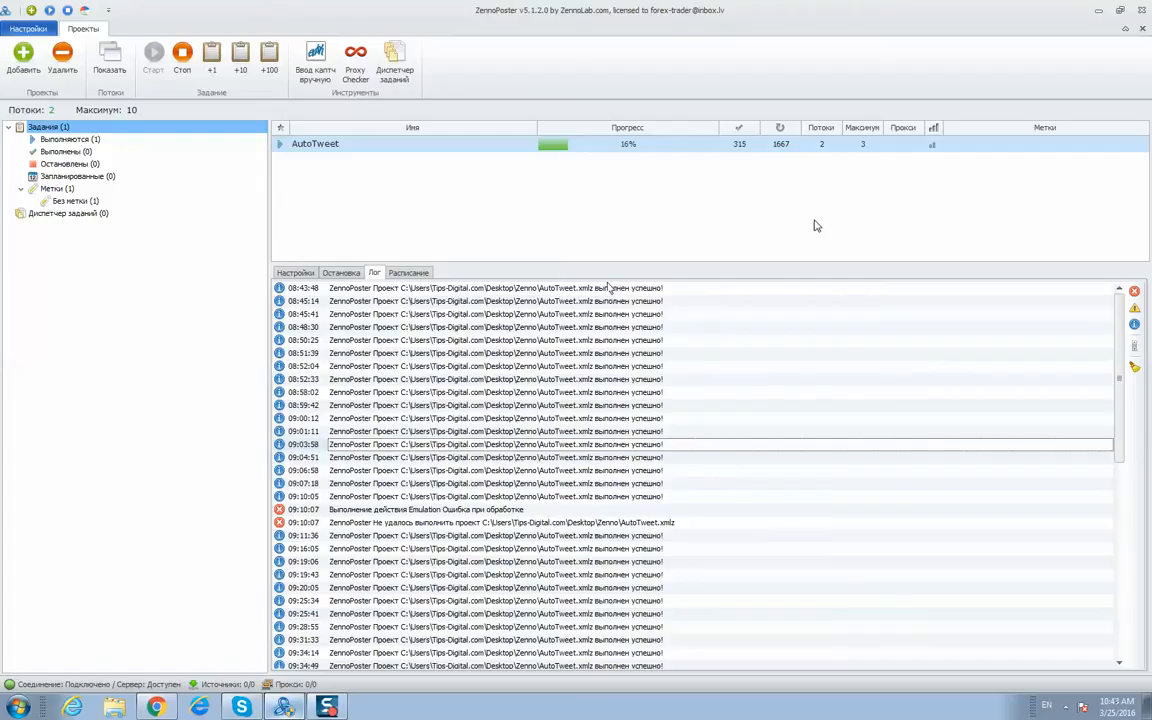
pyautogui.moveTo(832, 124)
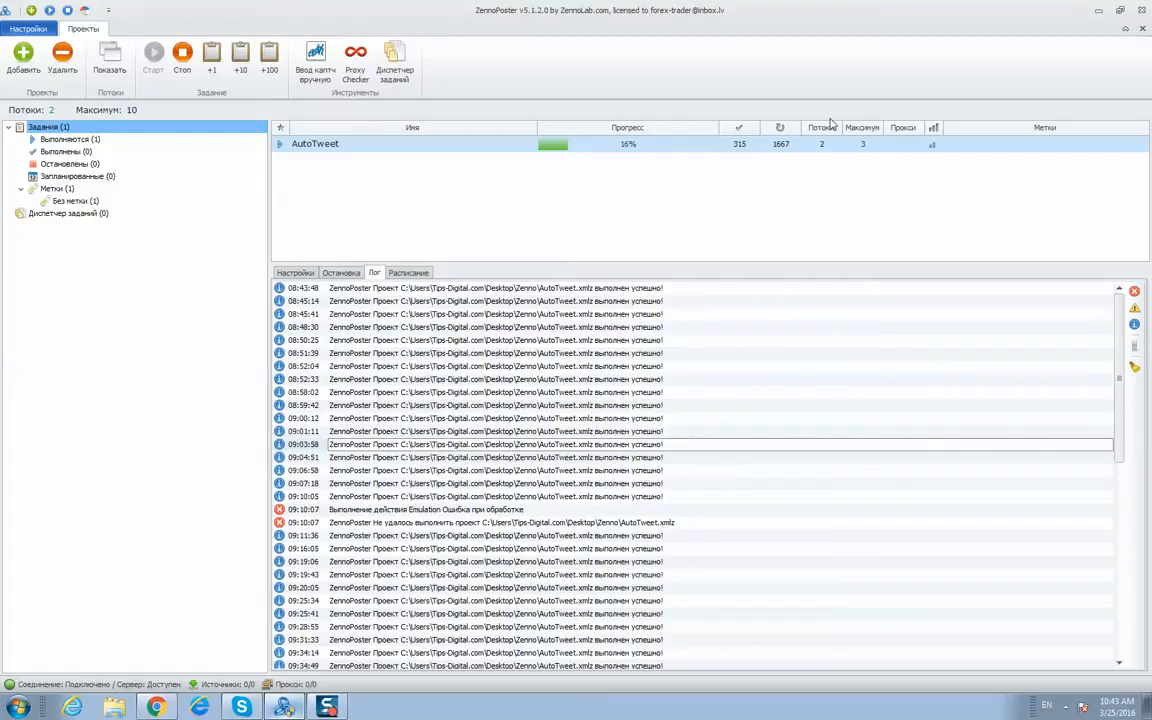